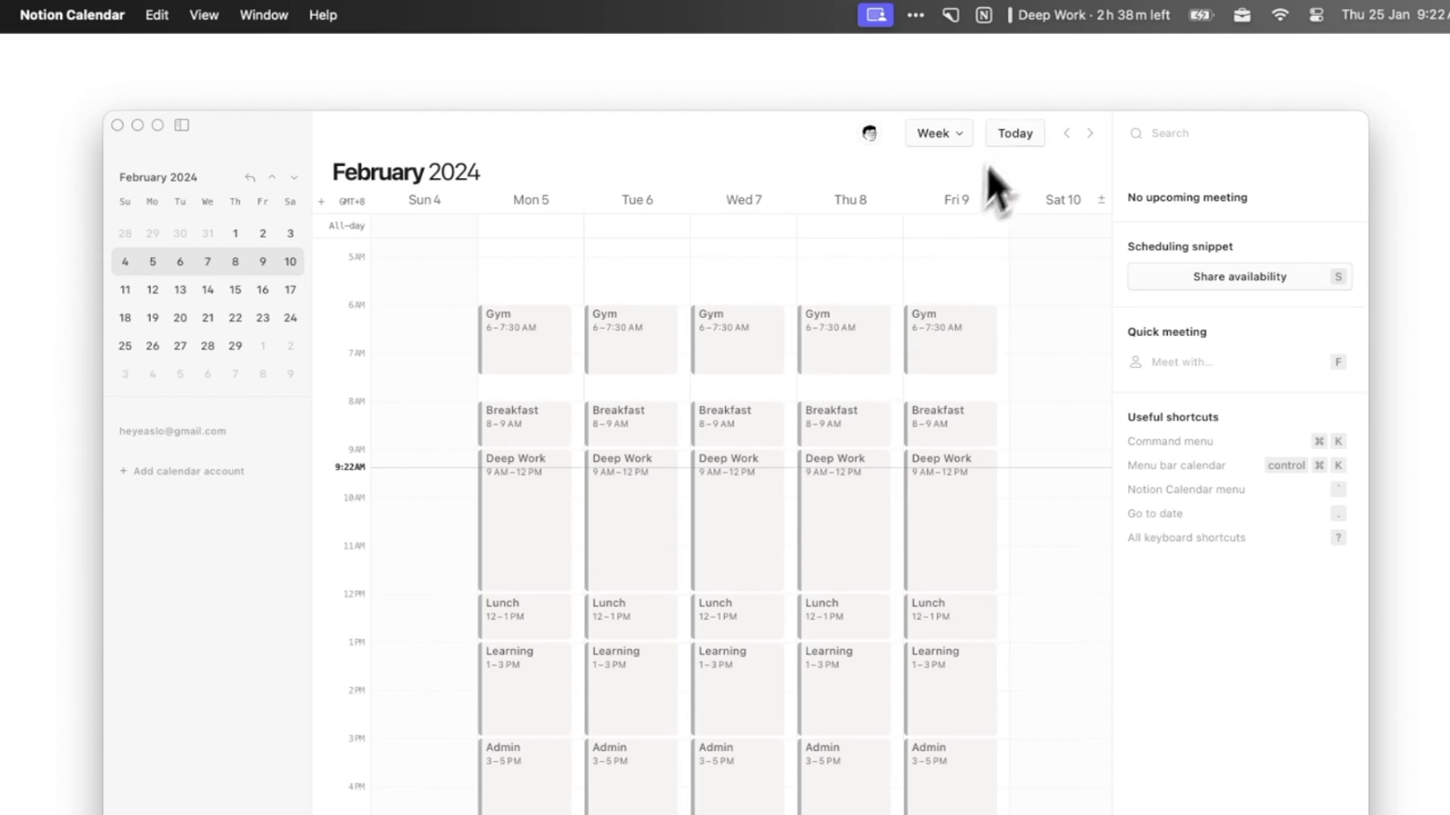
Step: Open the menu bar agenda listing Deep Work plus today's and tomorrow's routine events
{"action": "left_click", "coordinate": [1094, 15]}
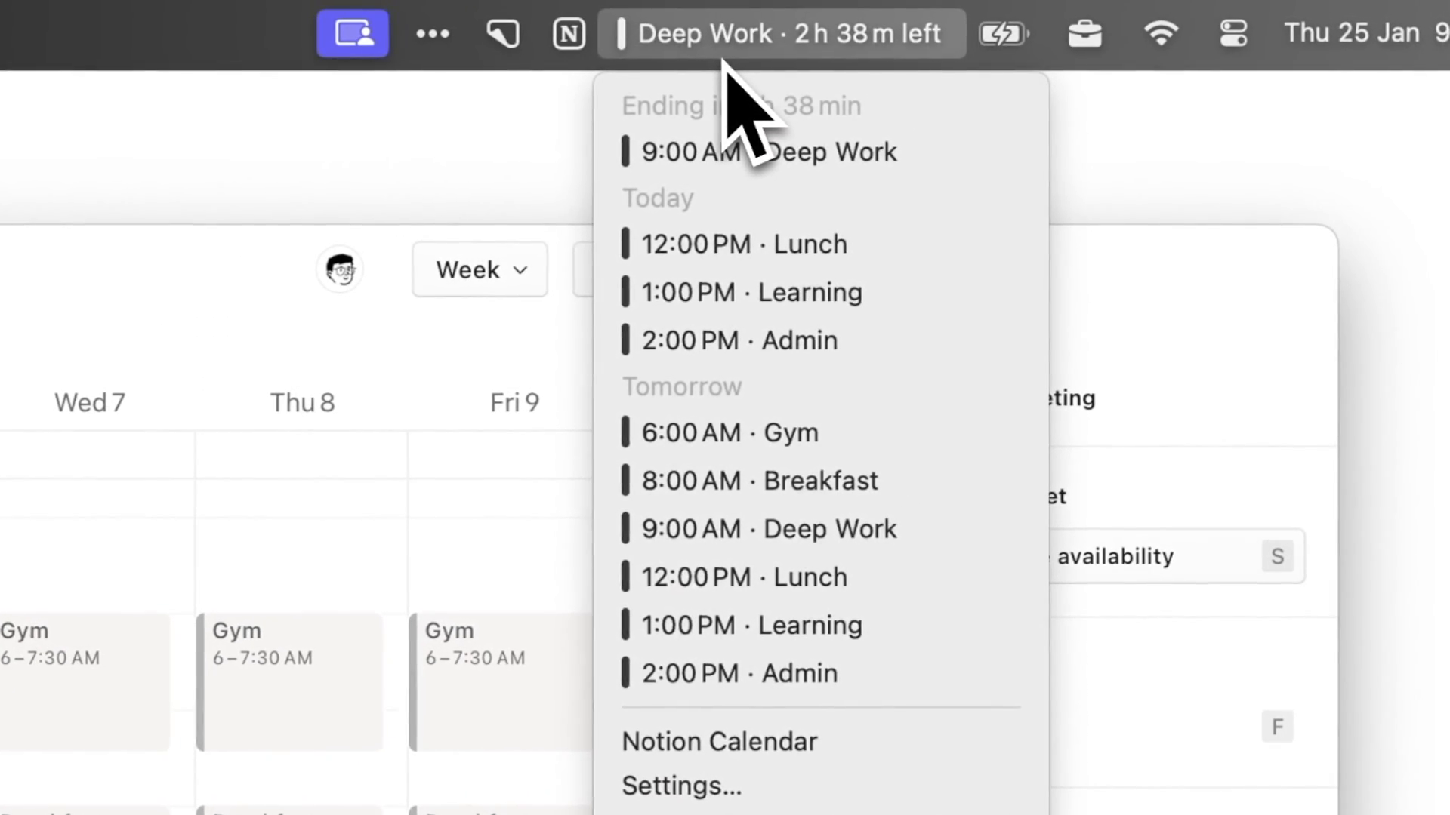